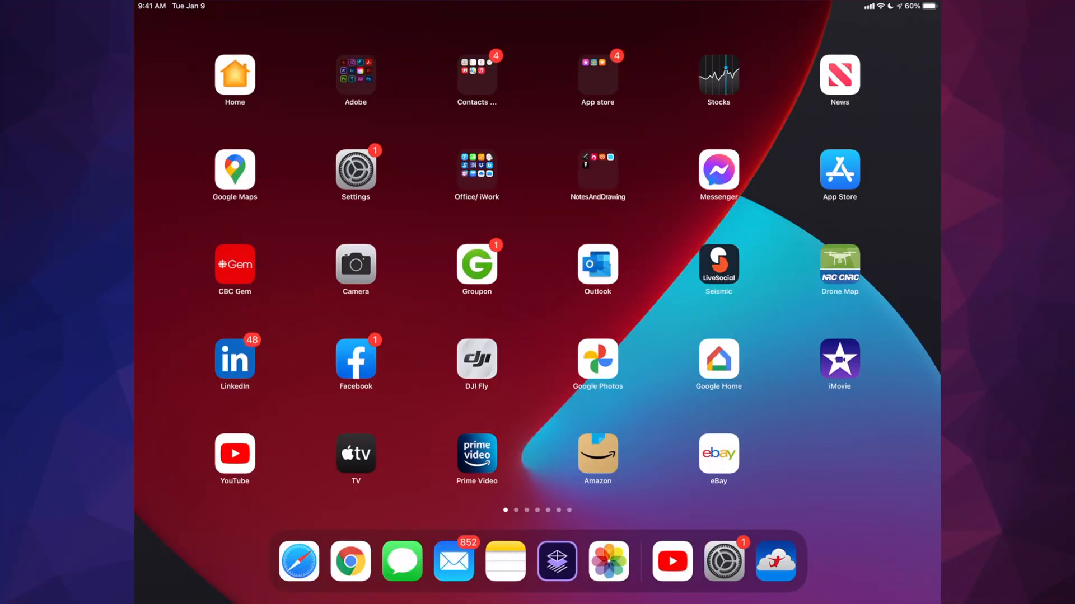
- Launch Settings from the Home Screen and land on the General page
{"action": "left_click", "coordinate": [356, 167]}
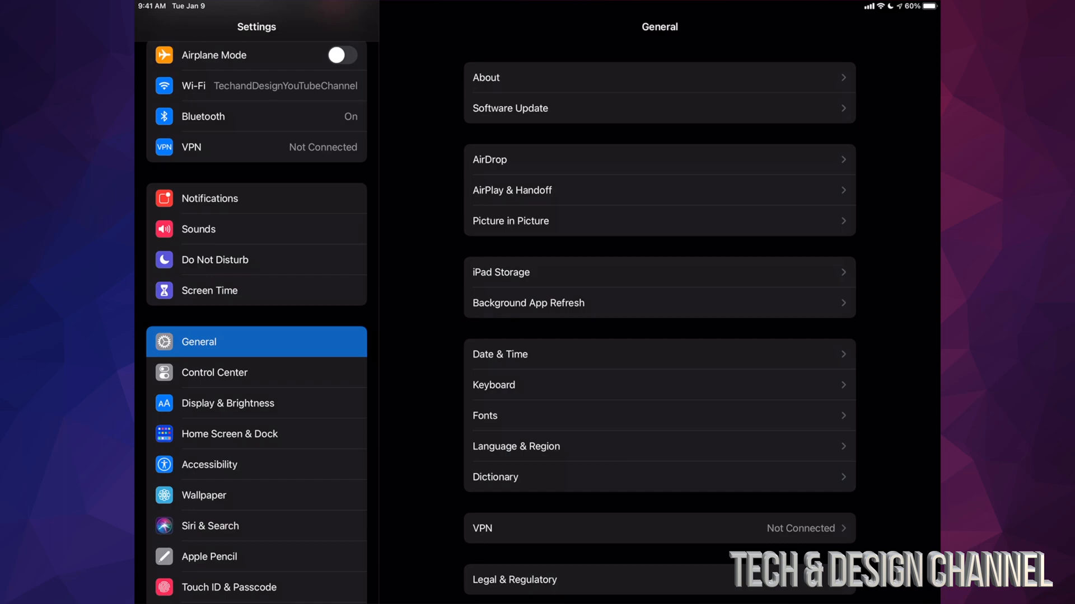
- Go to Software Update, which lists iPadOS 14.5.1 (96.2 MB) as available
{"action": "left_click", "coordinate": [511, 107]}
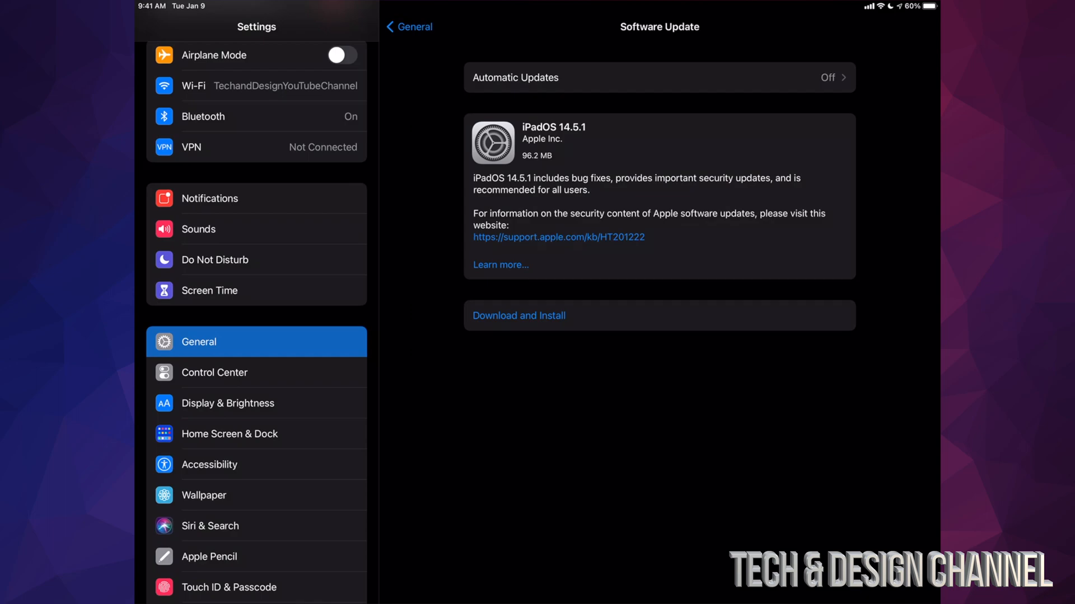
- Start downloading iPadOS 14.5.1, authorizing it with the passcode, until it is ready to install
{"action": "left_click", "coordinate": [518, 316]}
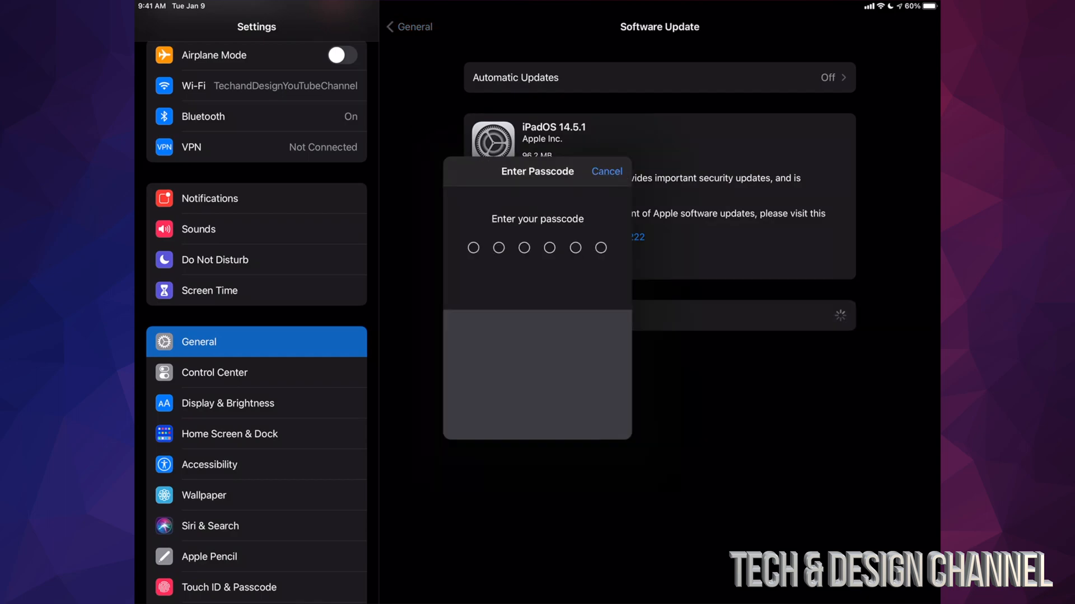
{"action": "left_click", "coordinate": [606, 172]}
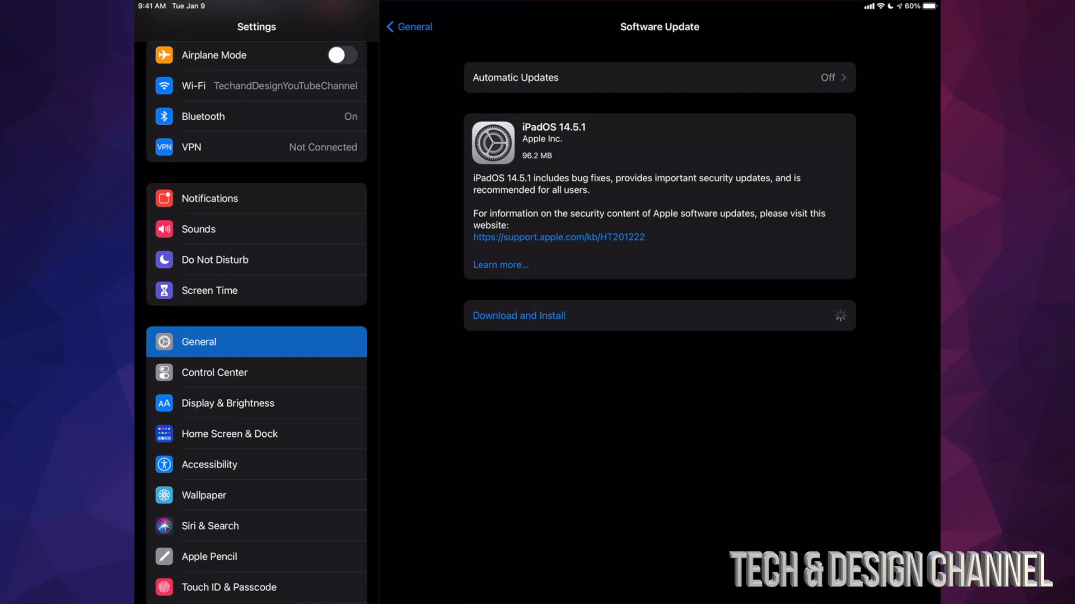
{"action": "left_click", "coordinate": [519, 316]}
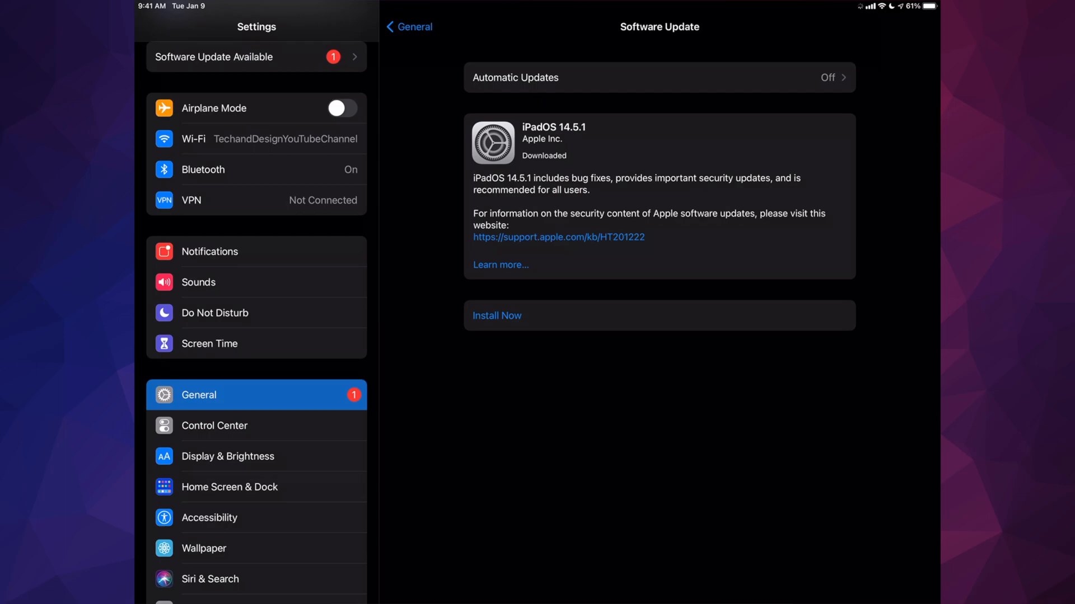
- Install the downloaded iPadOS 14.5.1 update and let the iPad restart
{"action": "left_click", "coordinate": [496, 316]}
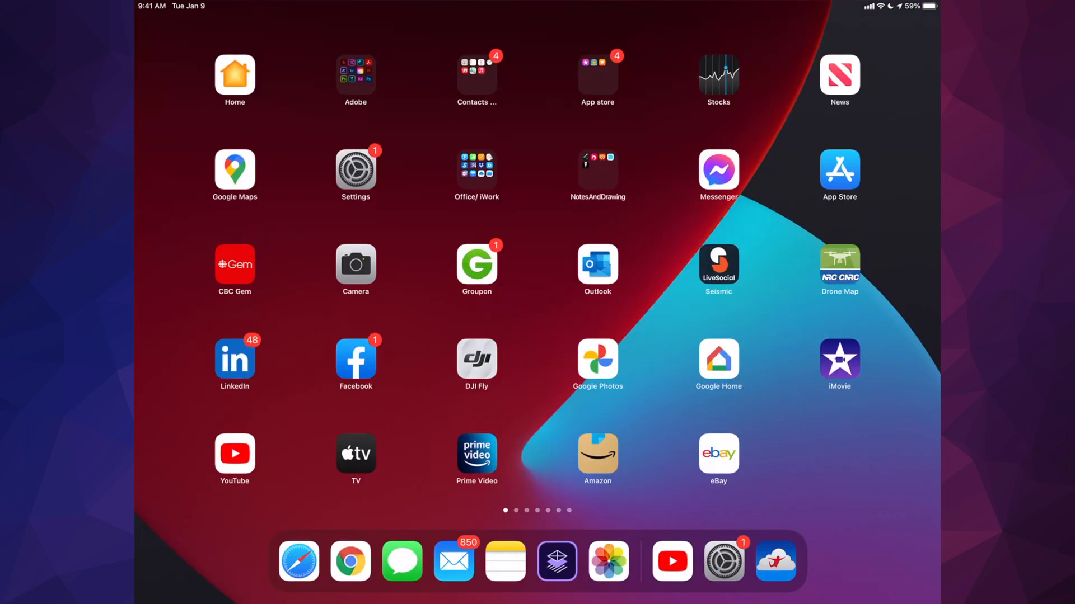
- Reopen Settings after the restart and dismiss the update-to-14.5.1 confirmation
{"action": "left_click", "coordinate": [355, 169]}
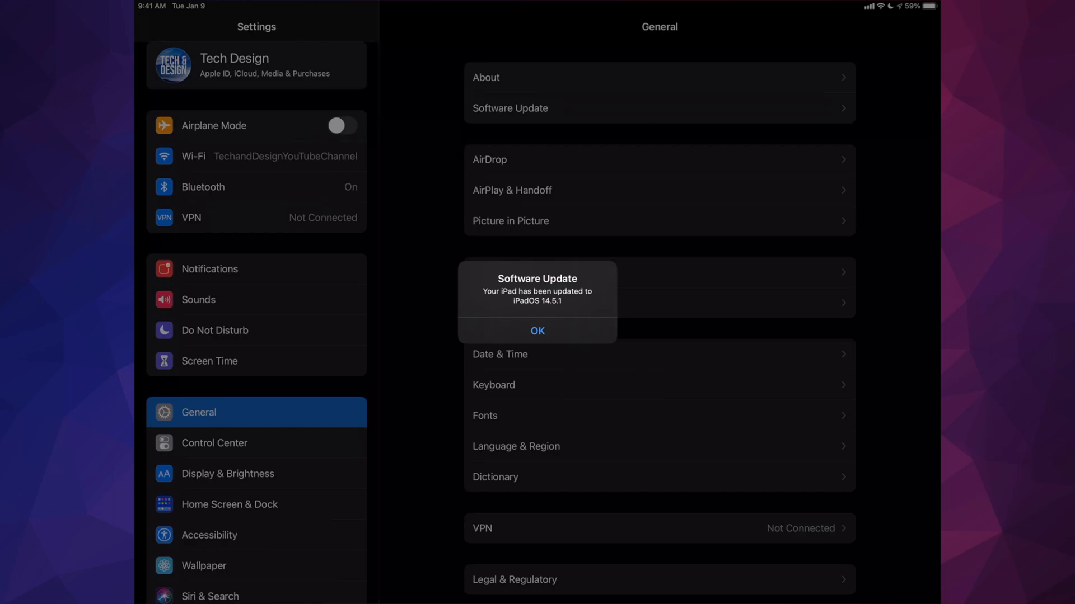
{"action": "left_click", "coordinate": [538, 332]}
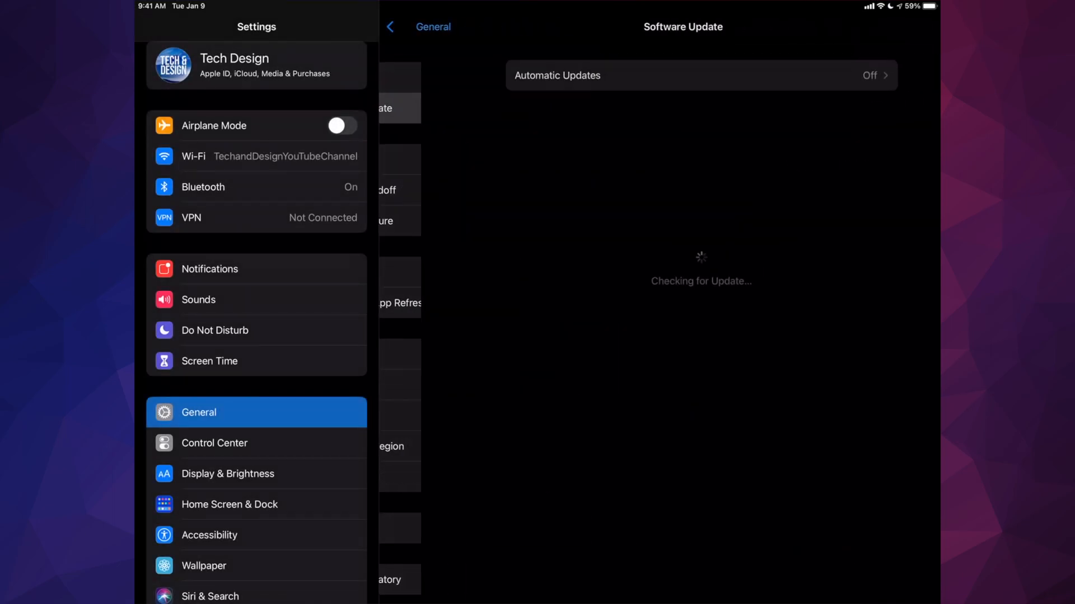